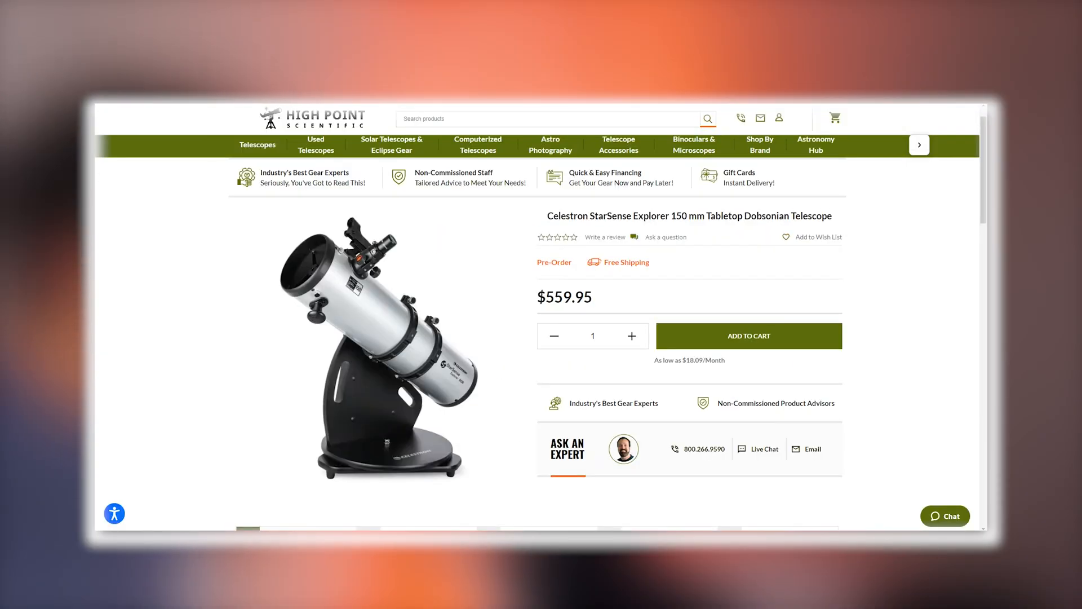
{"action": "mouse_move", "coordinate": [689, 360]}
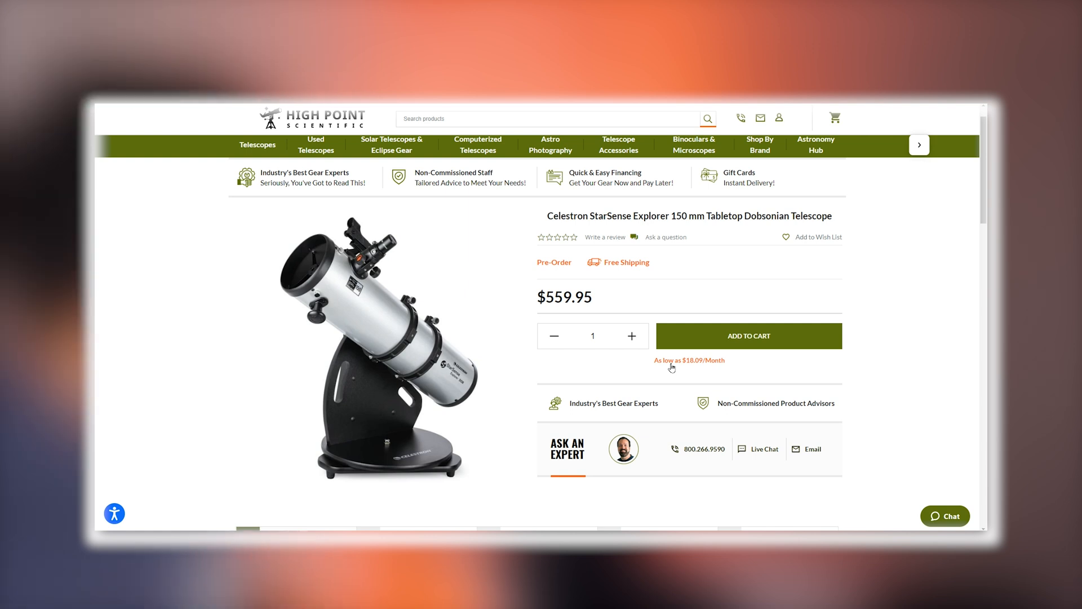